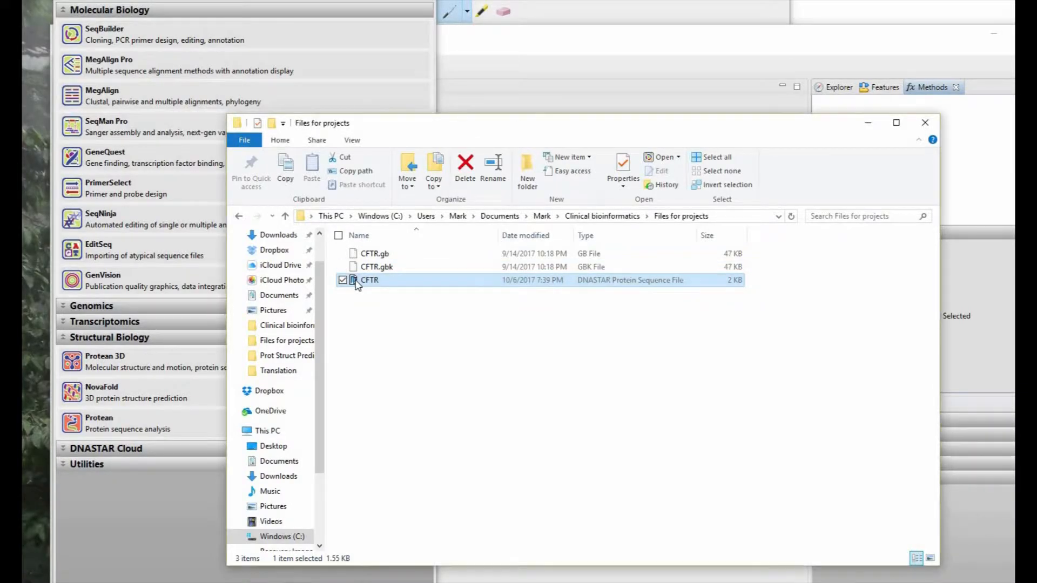
# - Open the CFTR protein sequence and delete residue 508, leaving 1479 residues
pyautogui.doubleClick(369, 280)
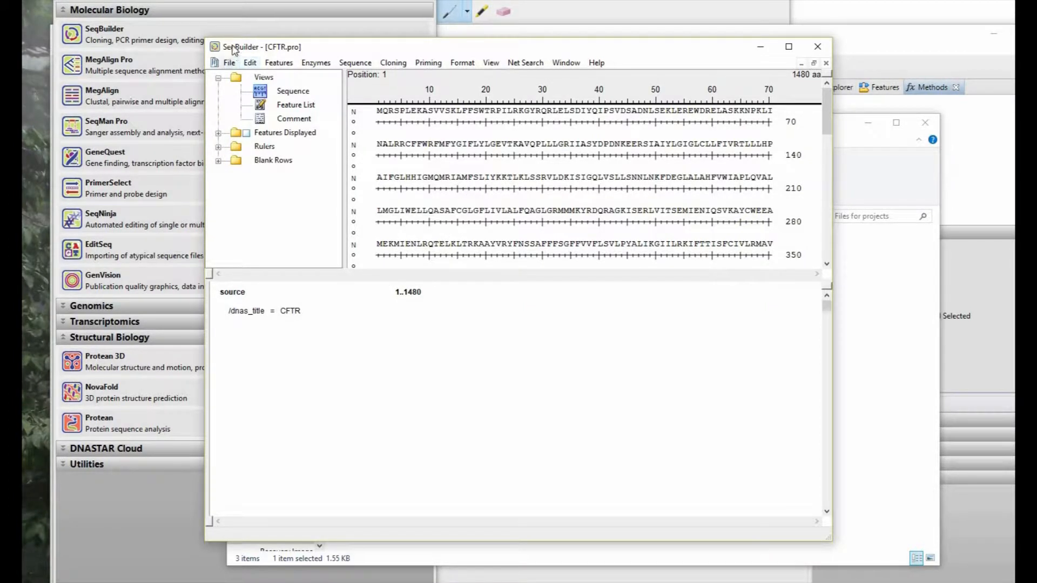
pyautogui.scroll(-3)
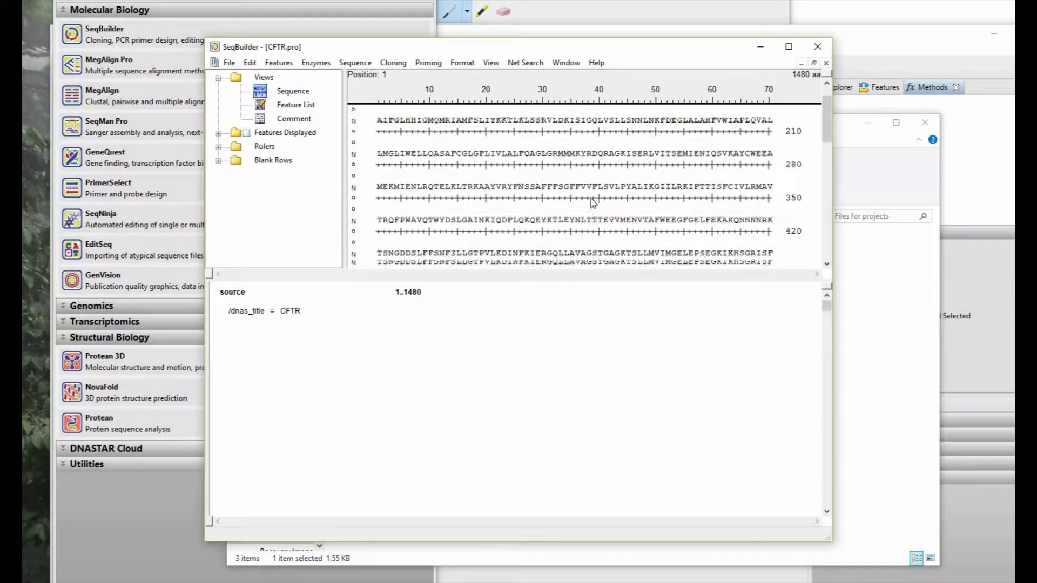
pyautogui.scroll(-3)
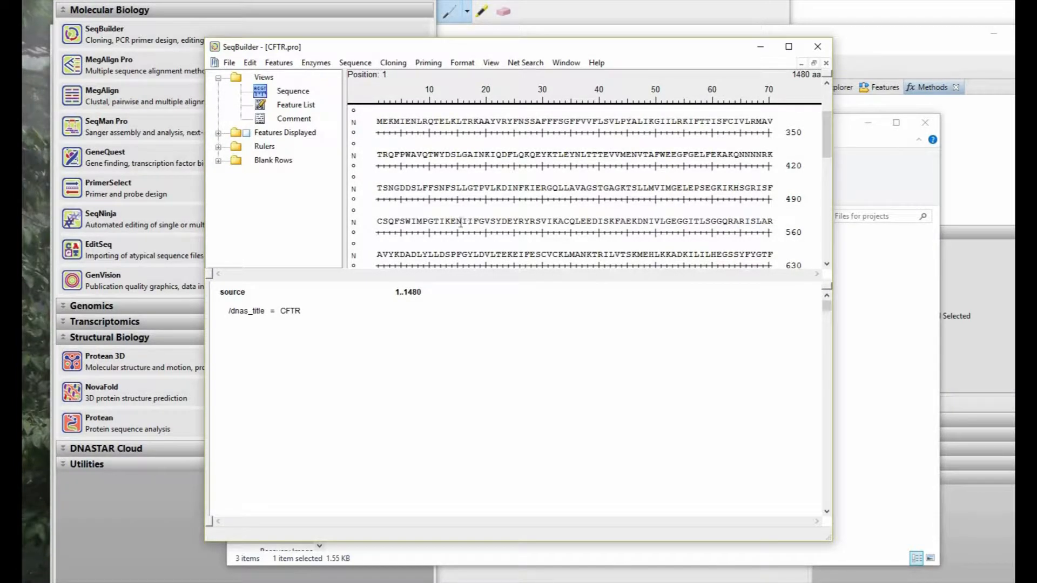
pyautogui.click(476, 236)
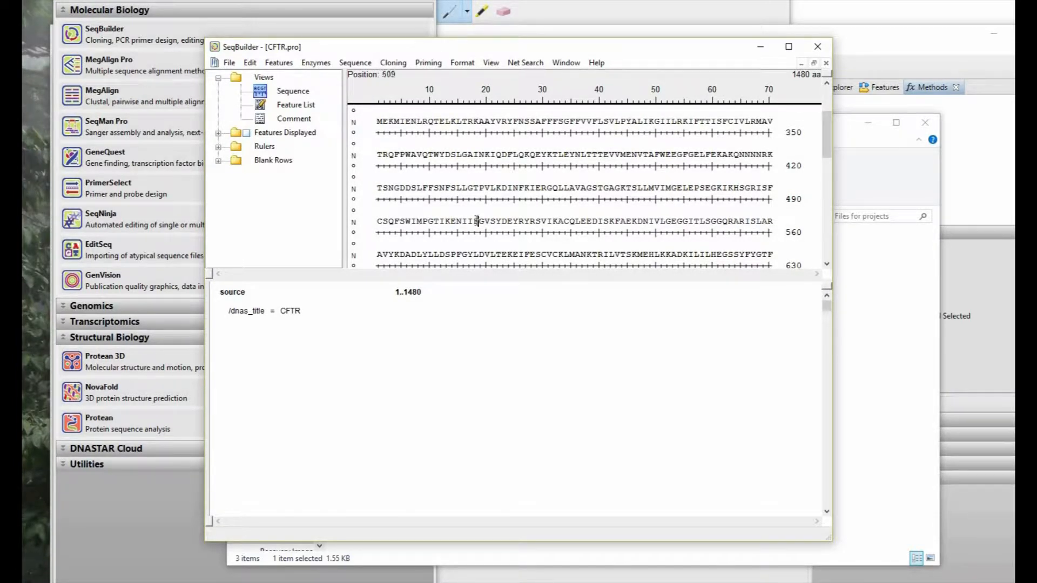
pyautogui.click(473, 235)
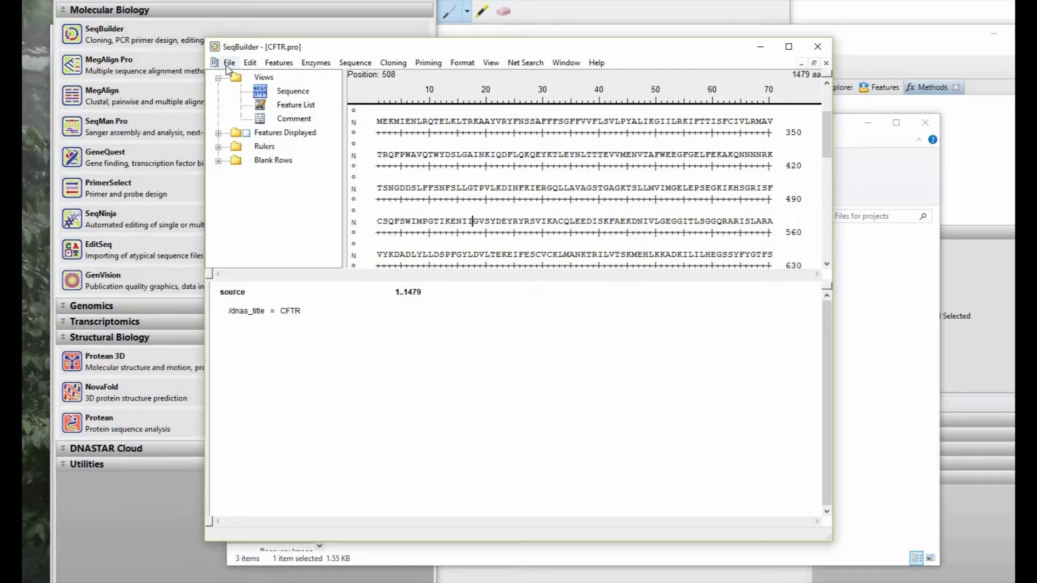
# - Save the edited sequence as a Lasergene protein file (*.pro) named 'CFTR del 508'
pyautogui.click(230, 63)
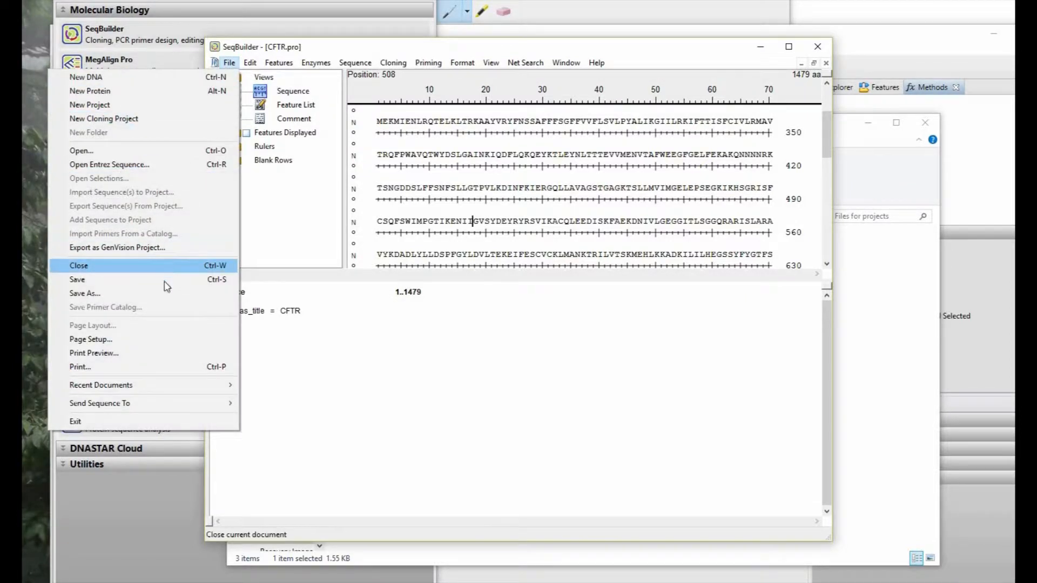
pyautogui.click(84, 294)
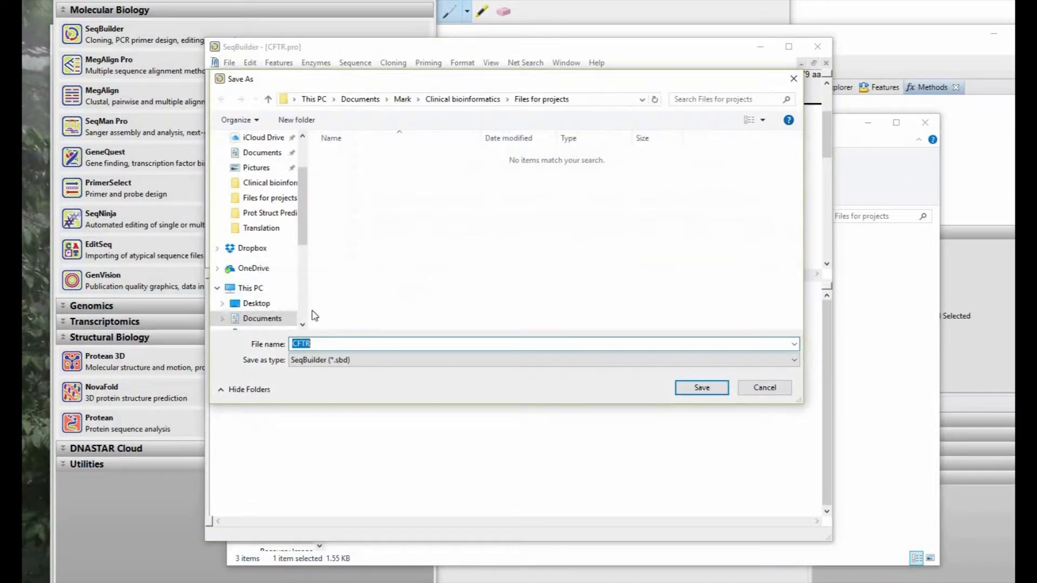
pyautogui.click(543, 356)
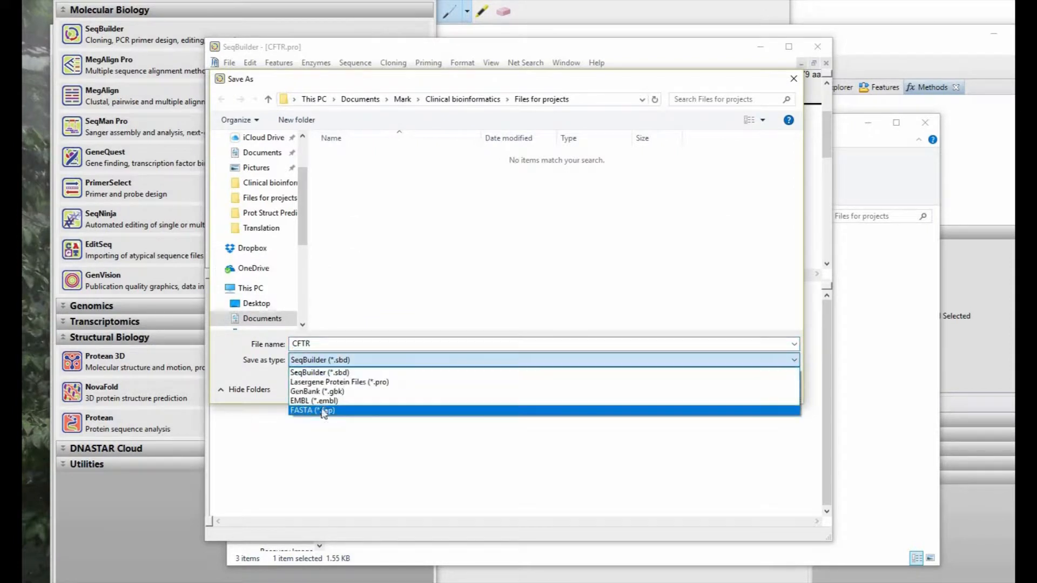
pyautogui.click(316, 410)
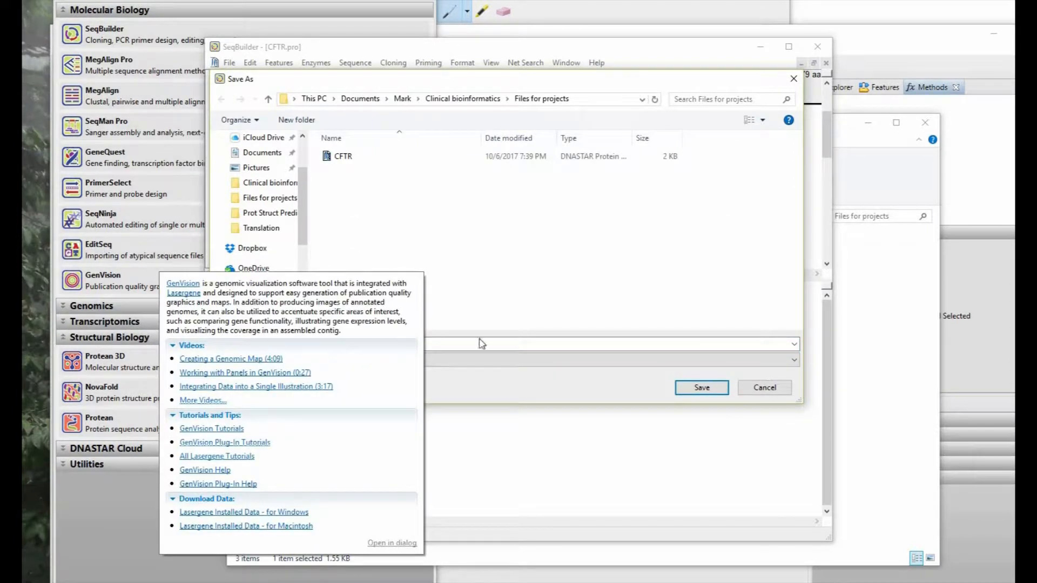
pyautogui.click(411, 343)
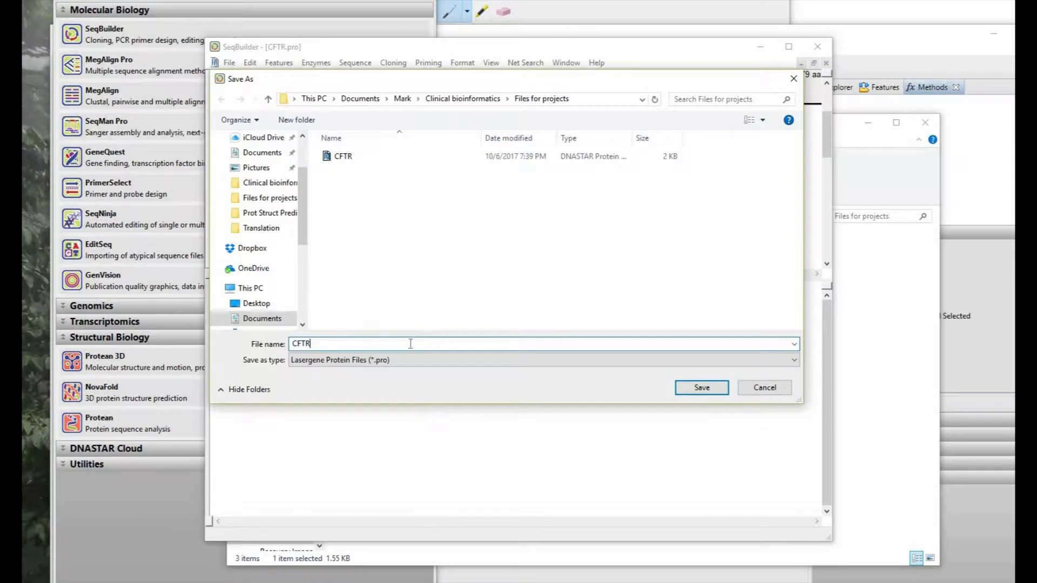
pyautogui.write('del')
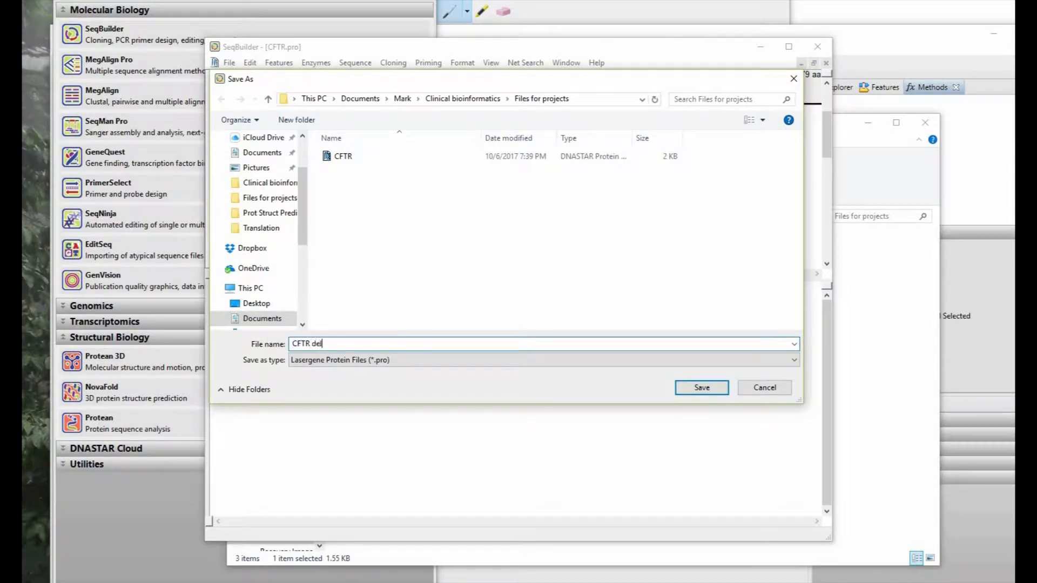
pyautogui.write('508')
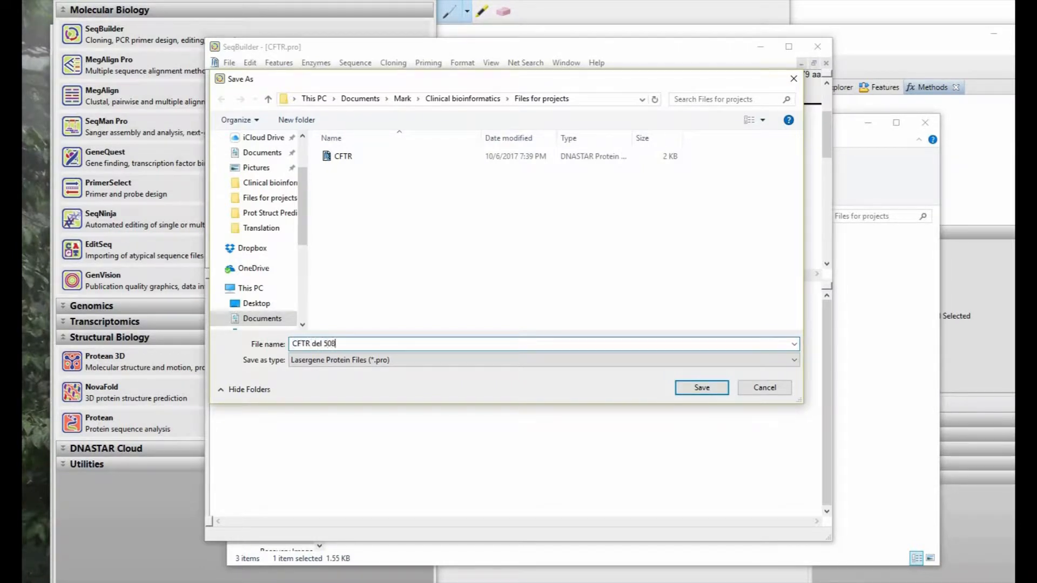
pyautogui.click(700, 386)
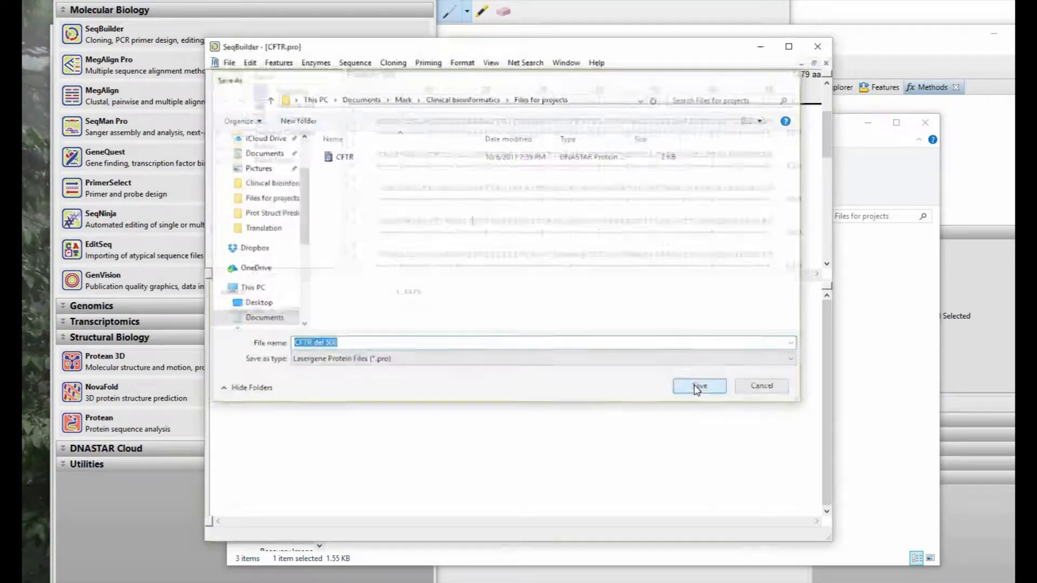
pyautogui.click(699, 386)
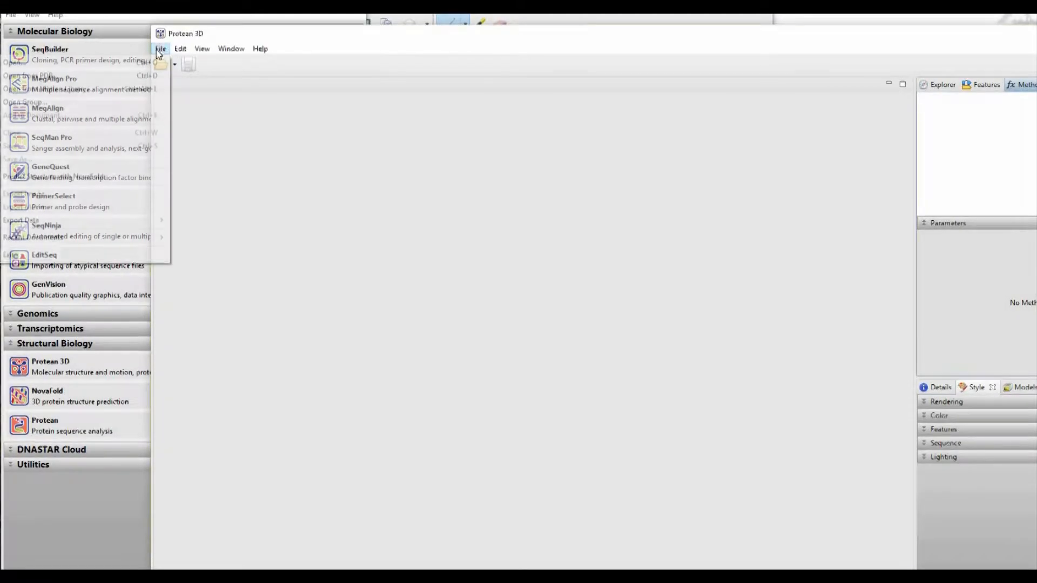
# - Open the native CFTR protein and then the CFTR del 508 file as a second analysis
pyautogui.click(162, 49)
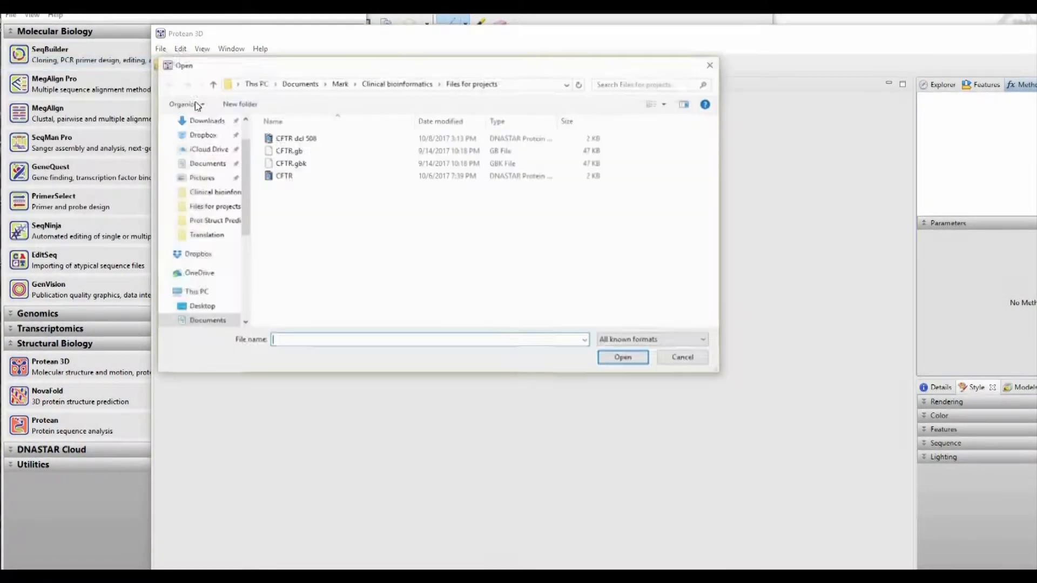
pyautogui.click(283, 175)
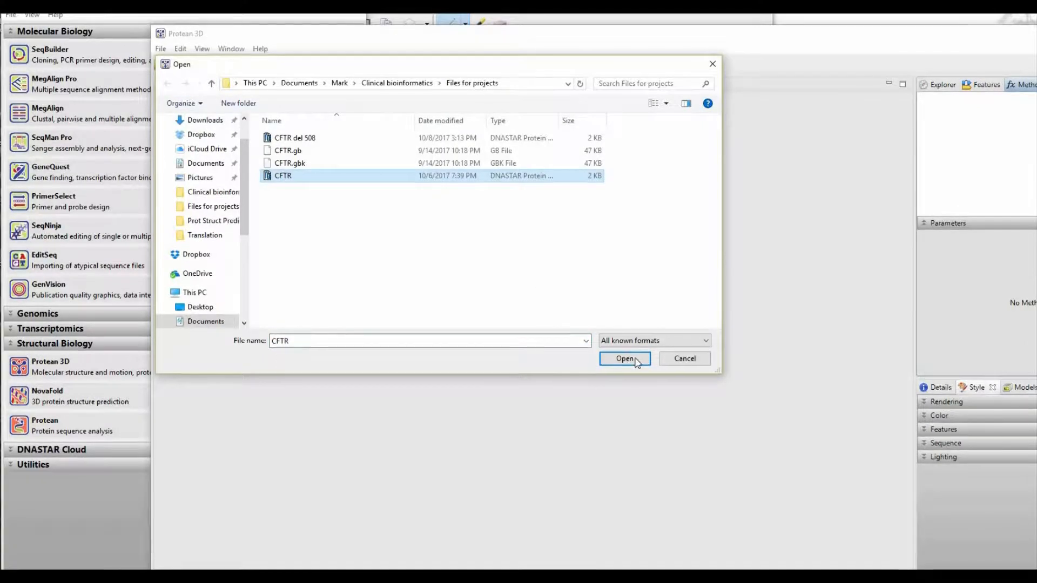
pyautogui.click(625, 359)
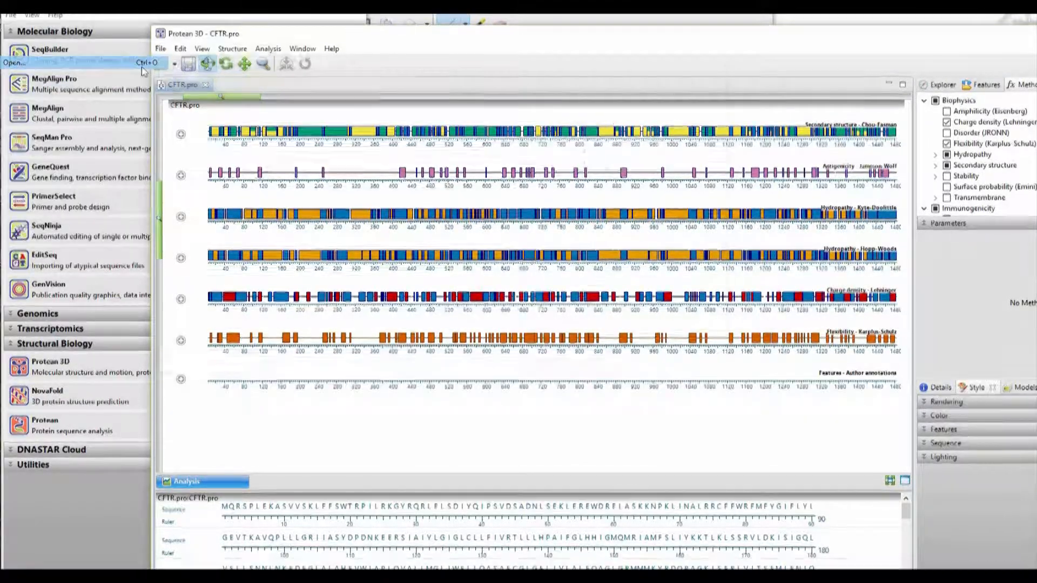
pyautogui.click(22, 63)
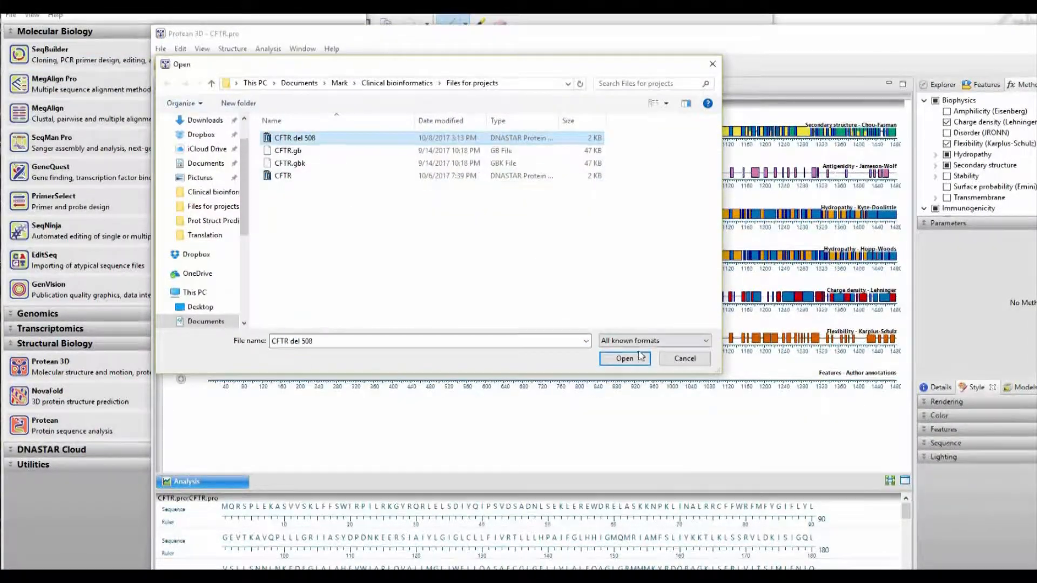
pyautogui.click(625, 359)
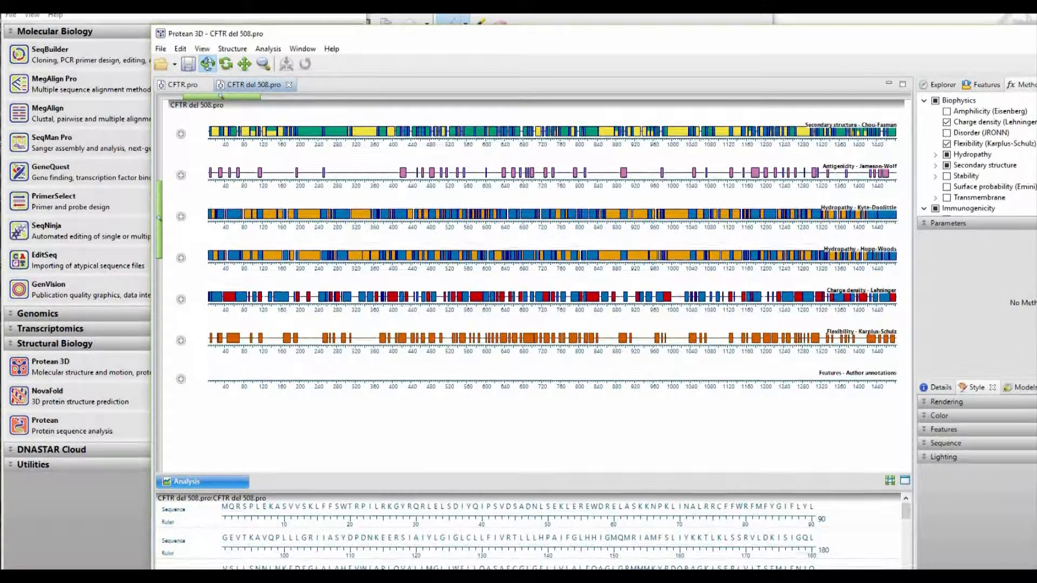
# - Zoom the native CFTR analysis larger horizontally four steps to focus on positions 460–540
pyautogui.click(268, 49)
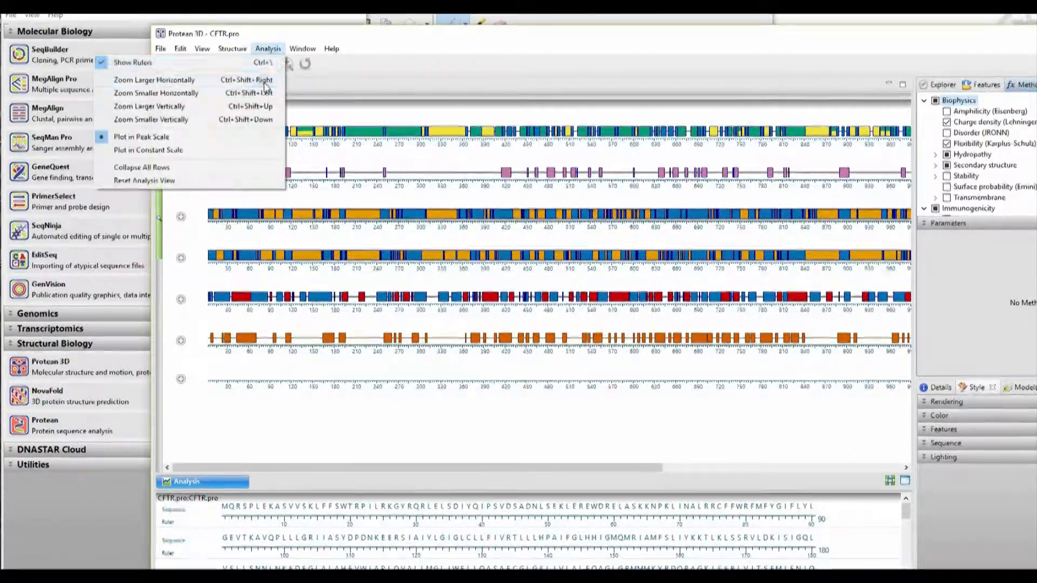
pyautogui.click(153, 80)
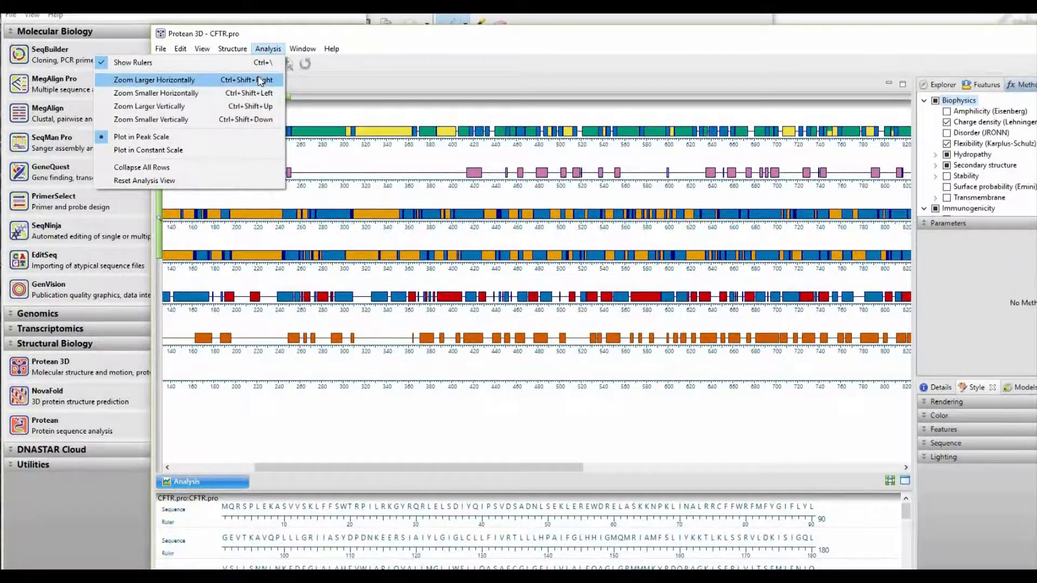
pyautogui.click(153, 80)
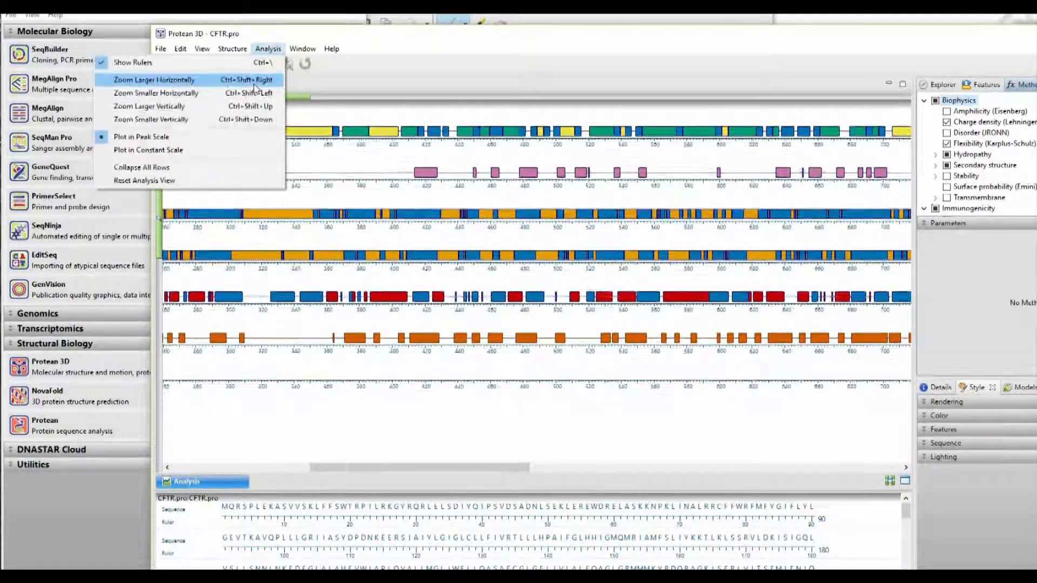
pyautogui.click(153, 80)
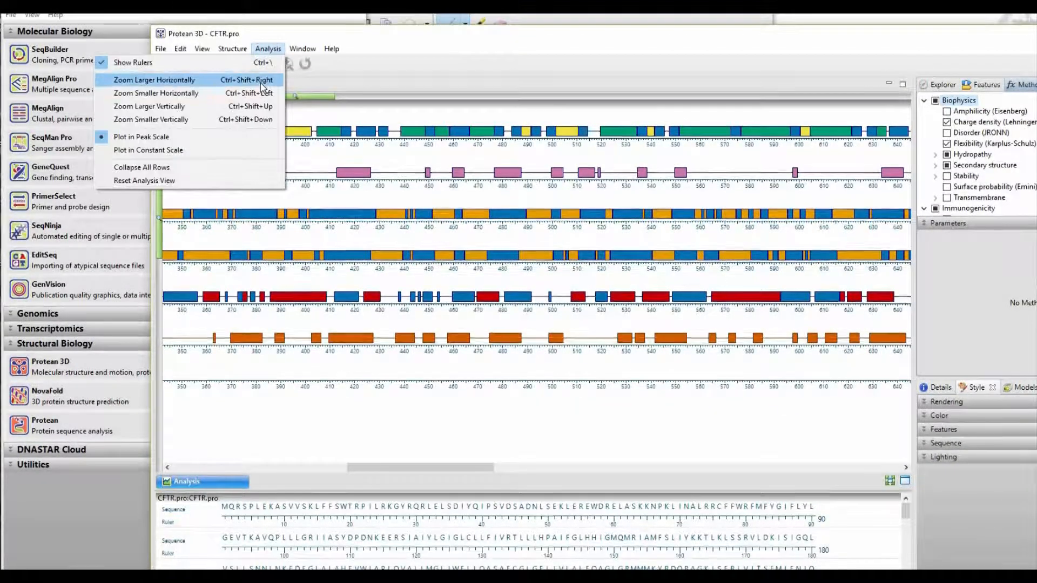
pyautogui.click(156, 80)
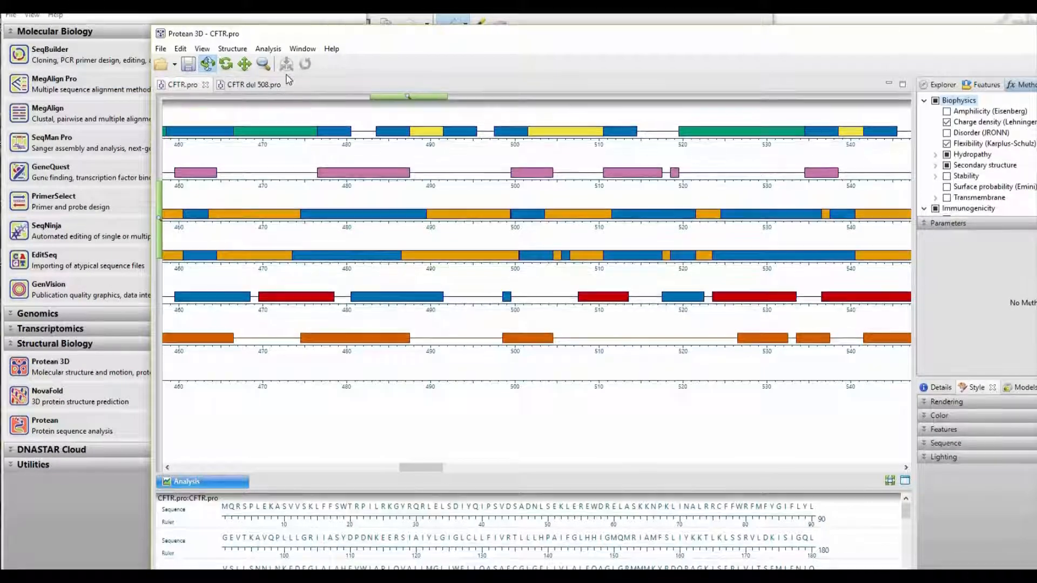
pyautogui.moveTo(243, 85)
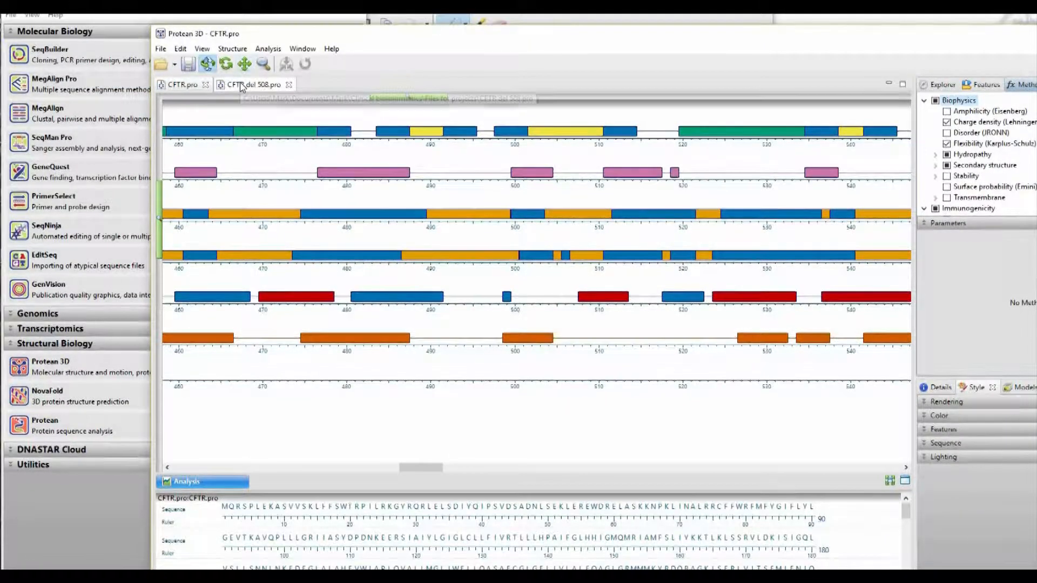
# - Zoom the CFTR del 508 analysis larger horizontally to the same region
pyautogui.click(250, 84)
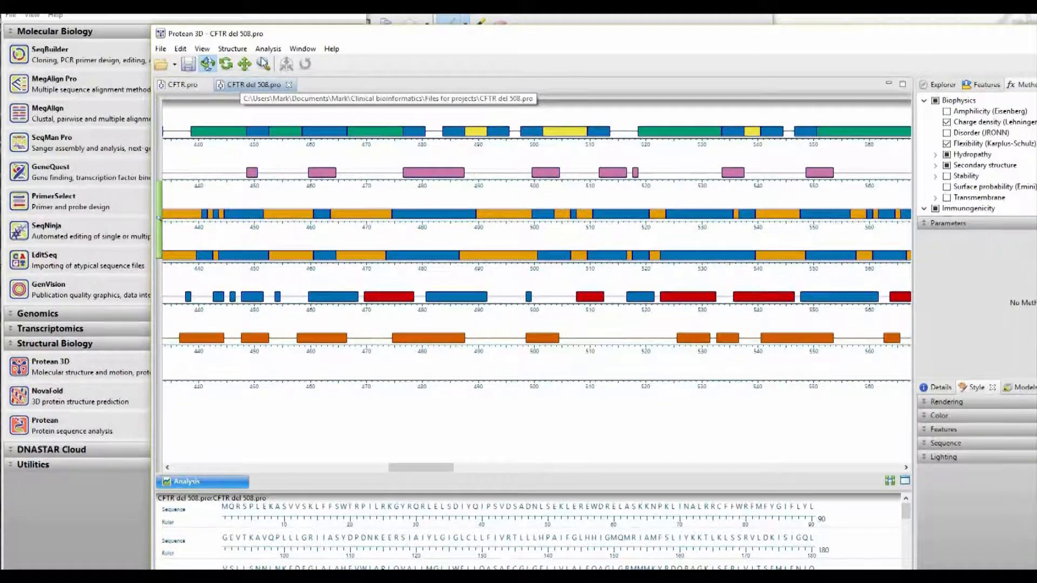
pyautogui.click(265, 64)
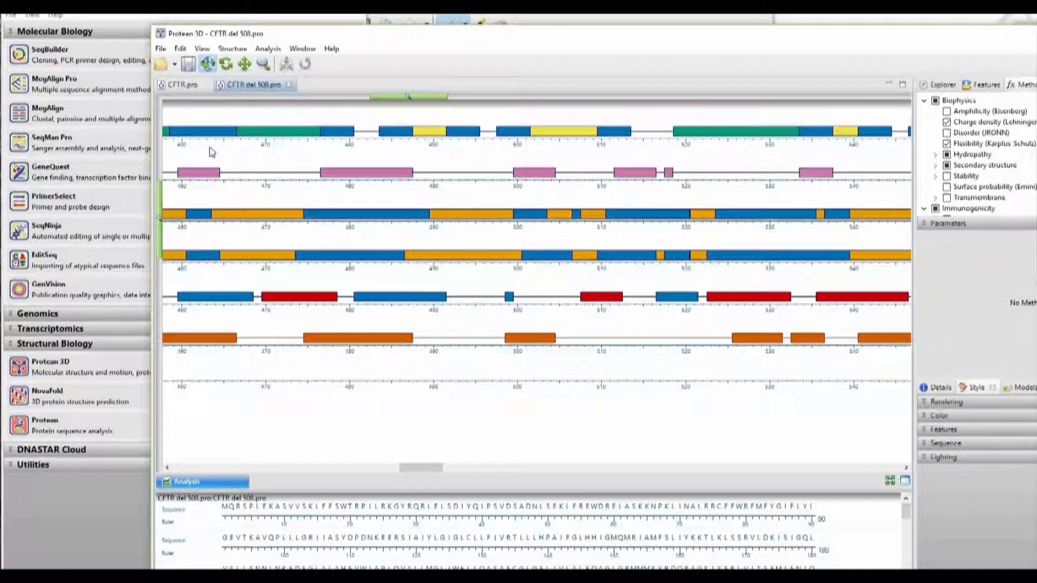
# - Detach the del 508 and native CFTR document views into separate floating windows
pyautogui.click(202, 49)
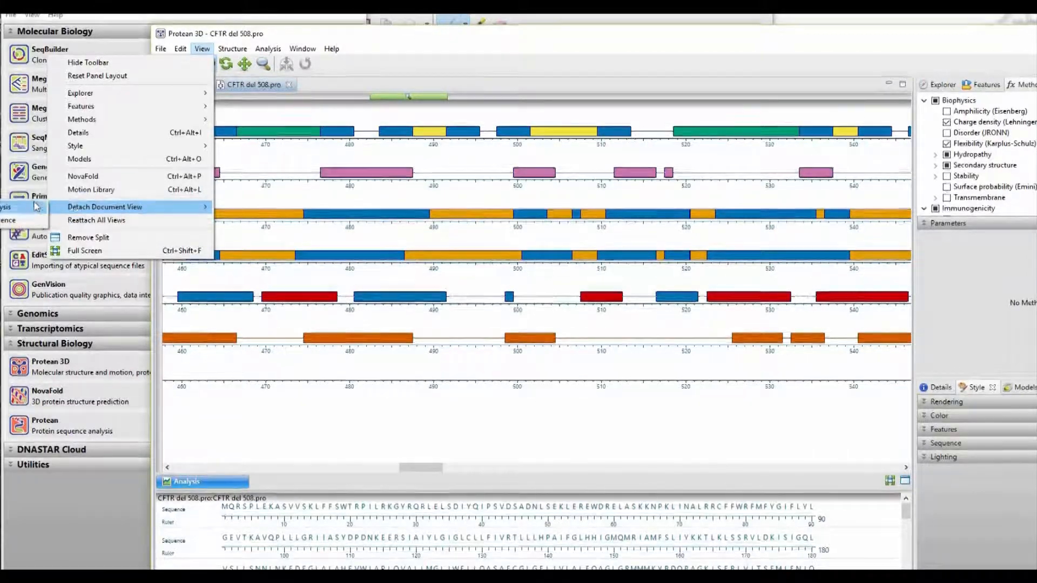
pyautogui.click(104, 206)
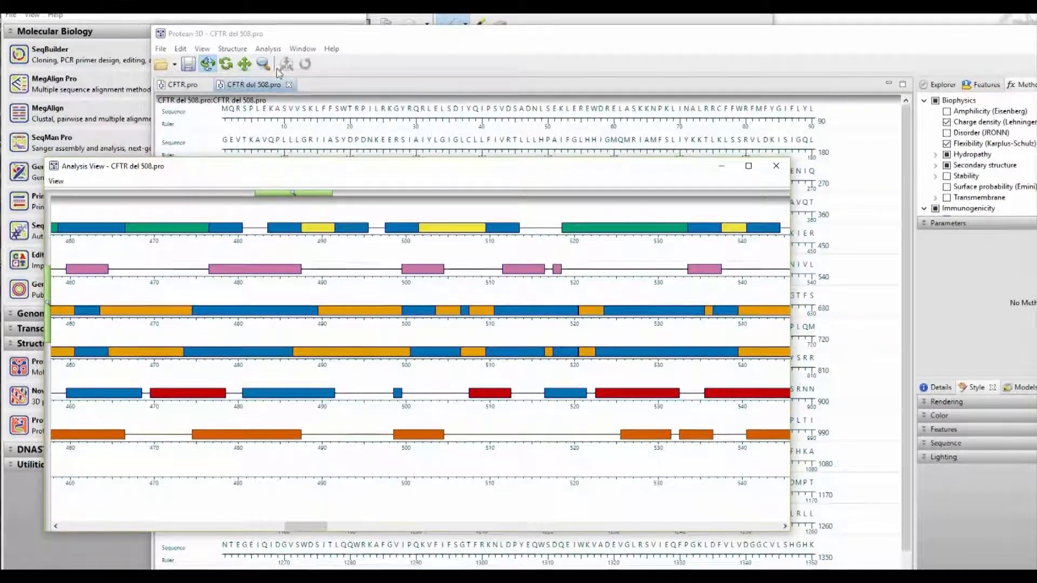
pyautogui.click(182, 84)
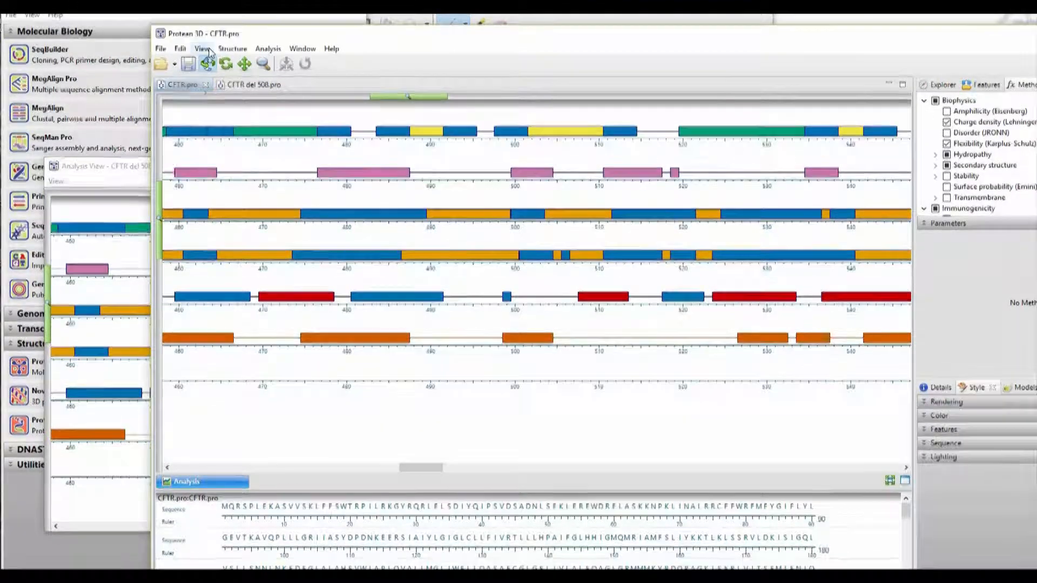
pyautogui.click(201, 48)
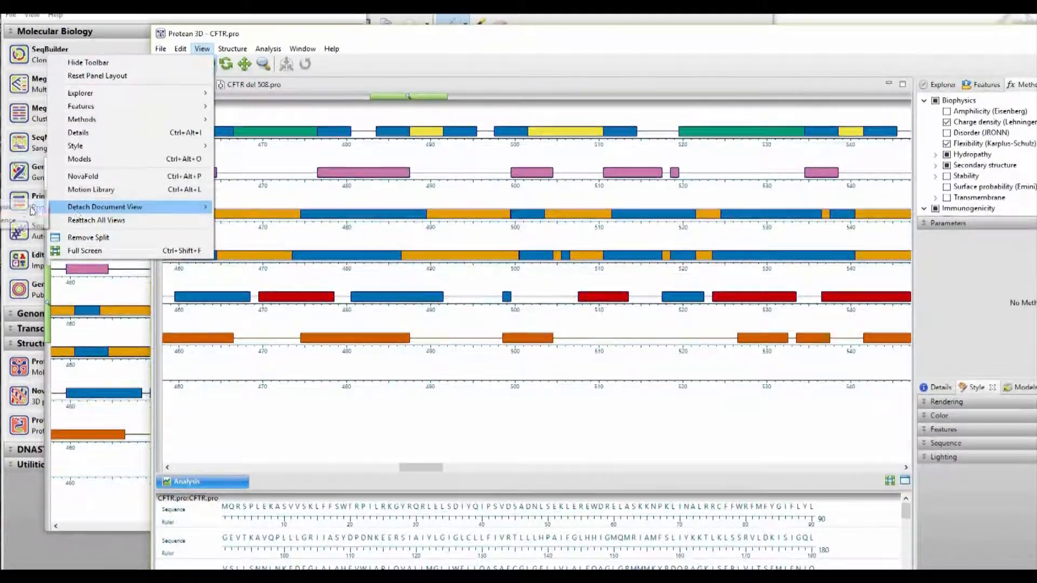
pyautogui.click(104, 207)
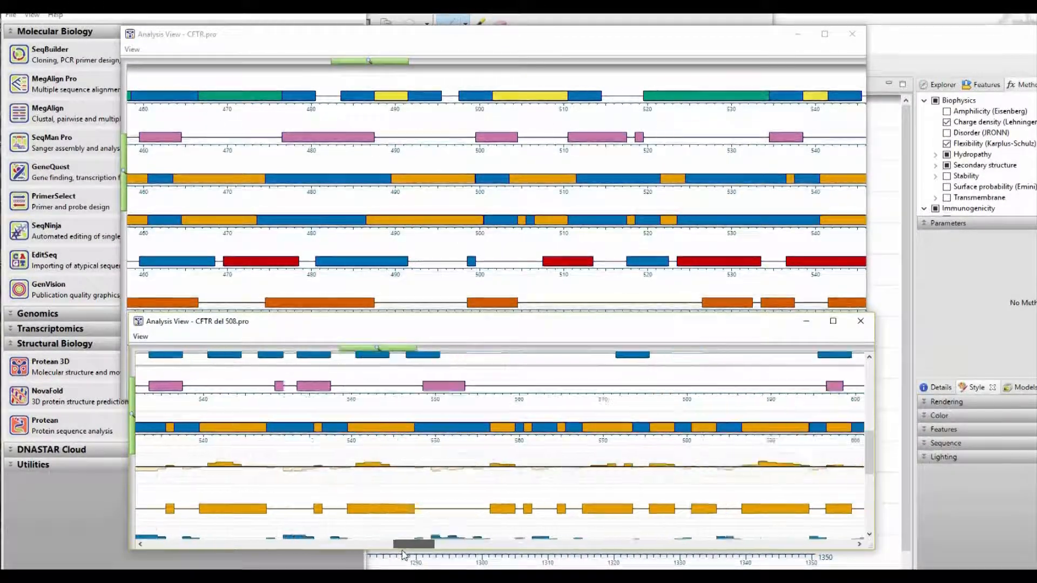
# - Scroll the del 508 window to positions 470–550 and bring the native window's method plots into view
pyautogui.moveTo(414, 545); pyautogui.dragTo(389, 544)
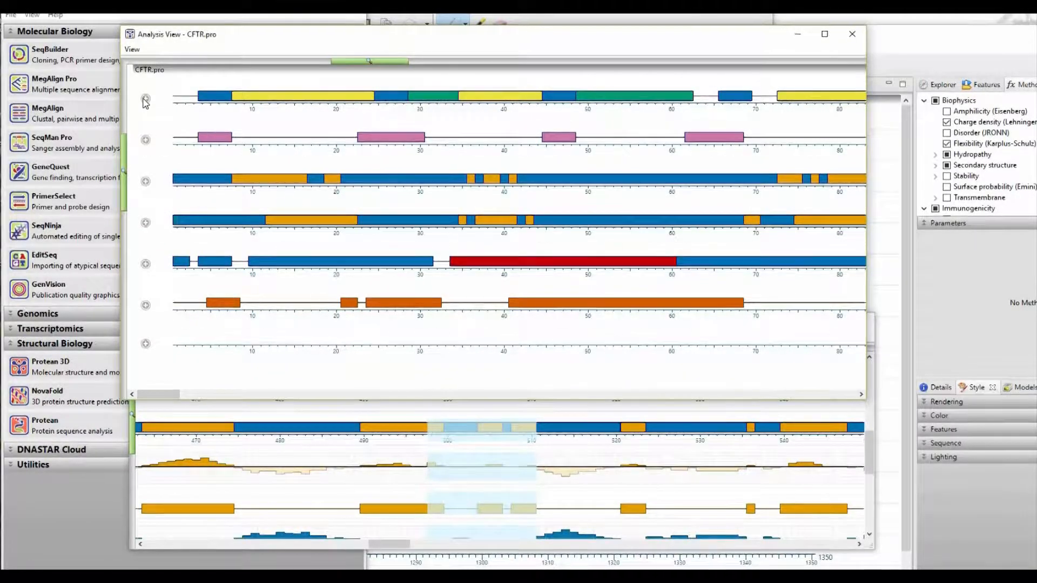
pyautogui.scroll(-3)
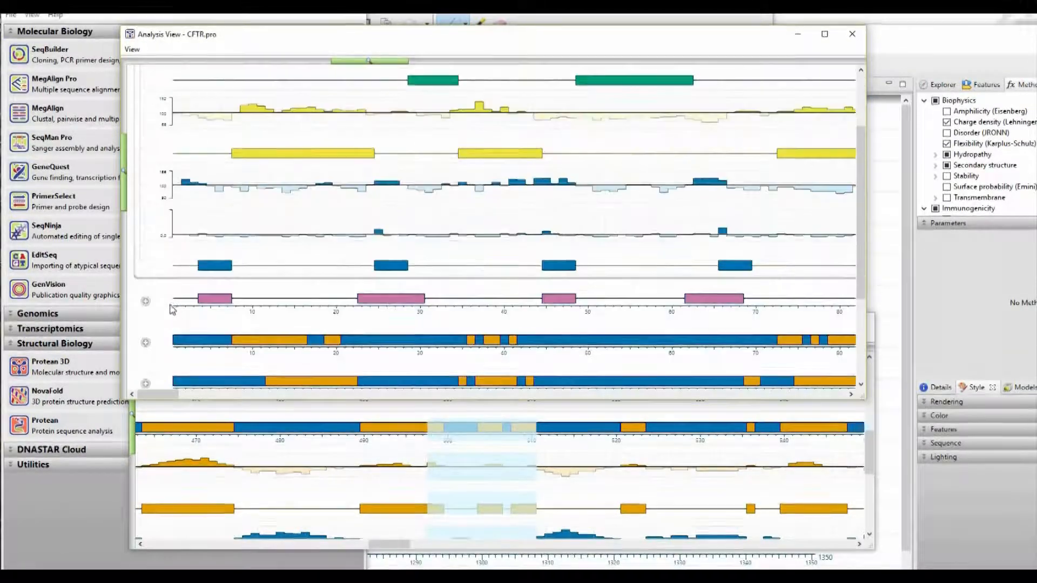